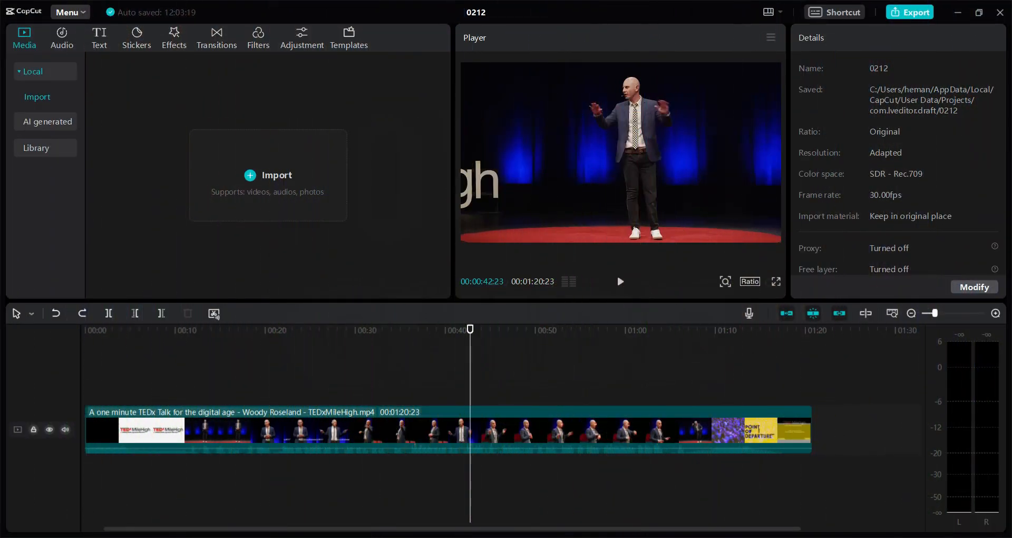
Step: Move the playhead to about 00:14, where the speaker's name caption appears
click(211, 329)
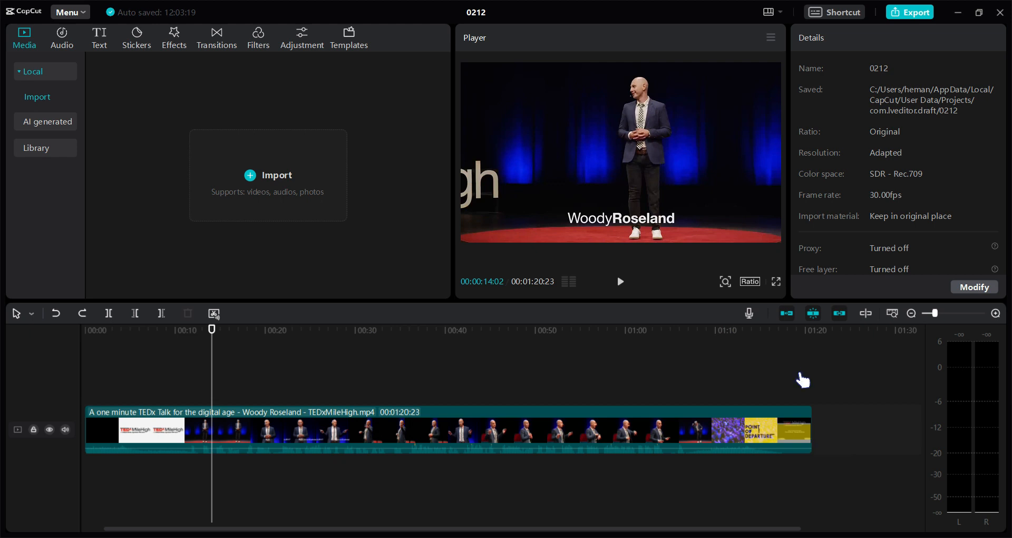
Step: Select the TEDx talk clip so its Video > Basic Position & Size settings show
click(453, 429)
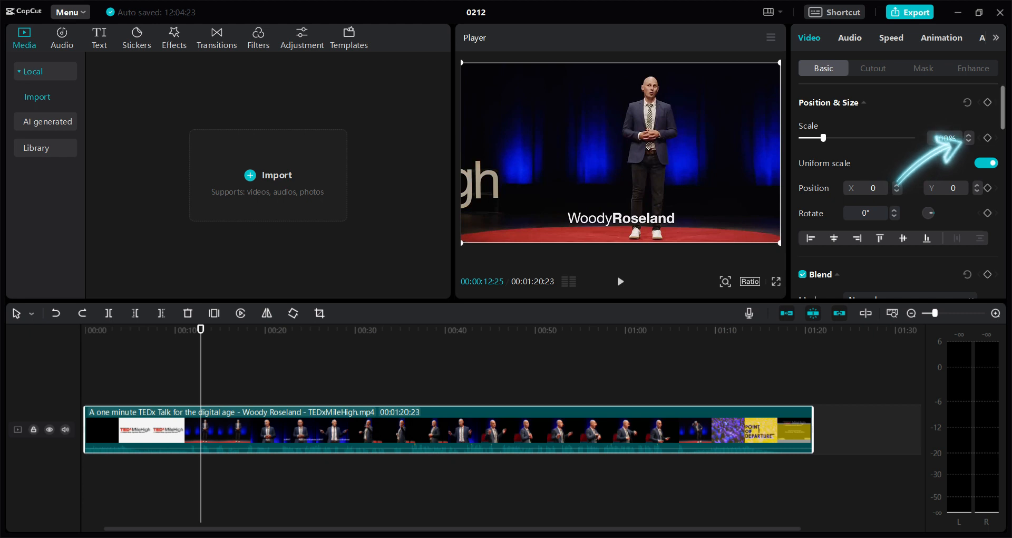
mouse_move(987, 137)
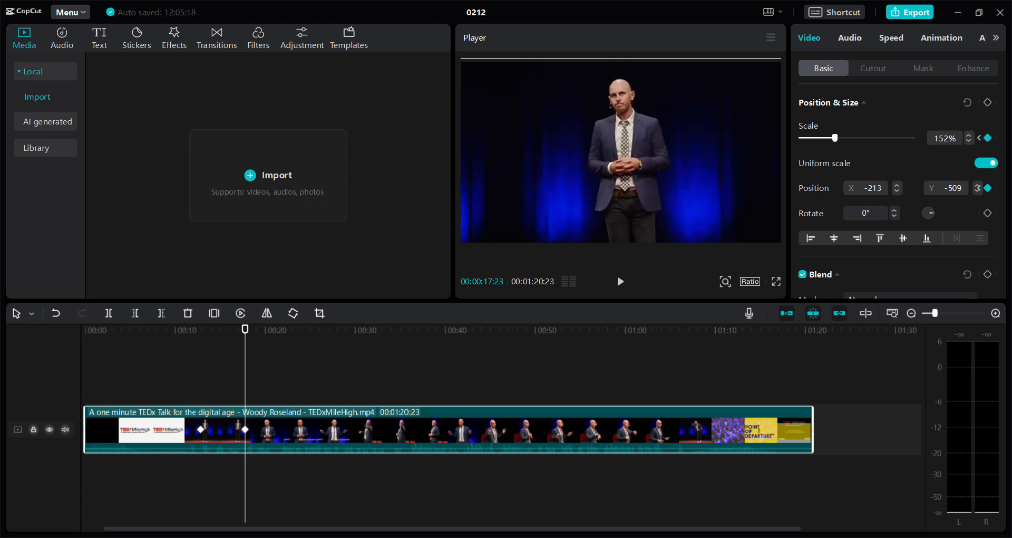
Step: Play back the keyframed zoom from 100% to 152% at position -213, -509
click(619, 280)
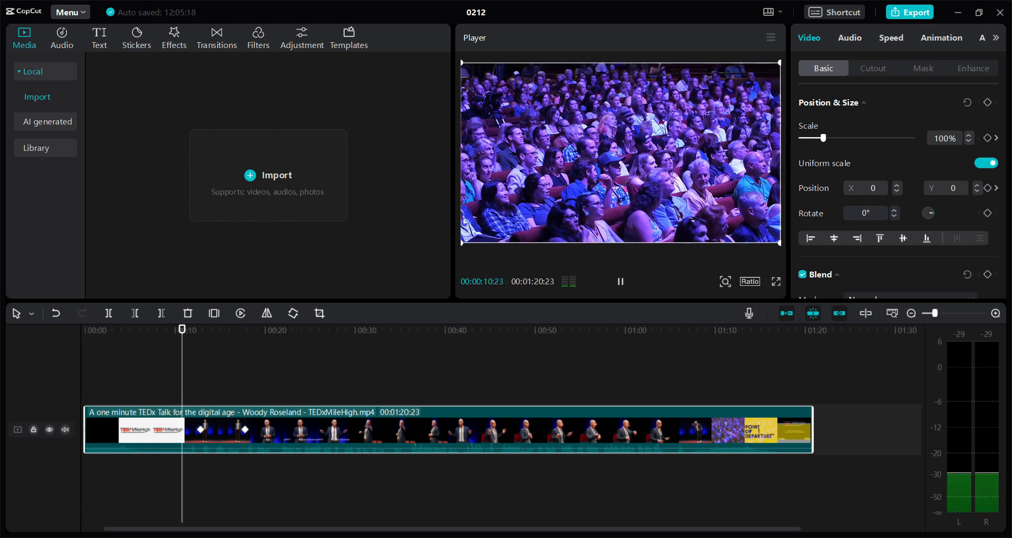